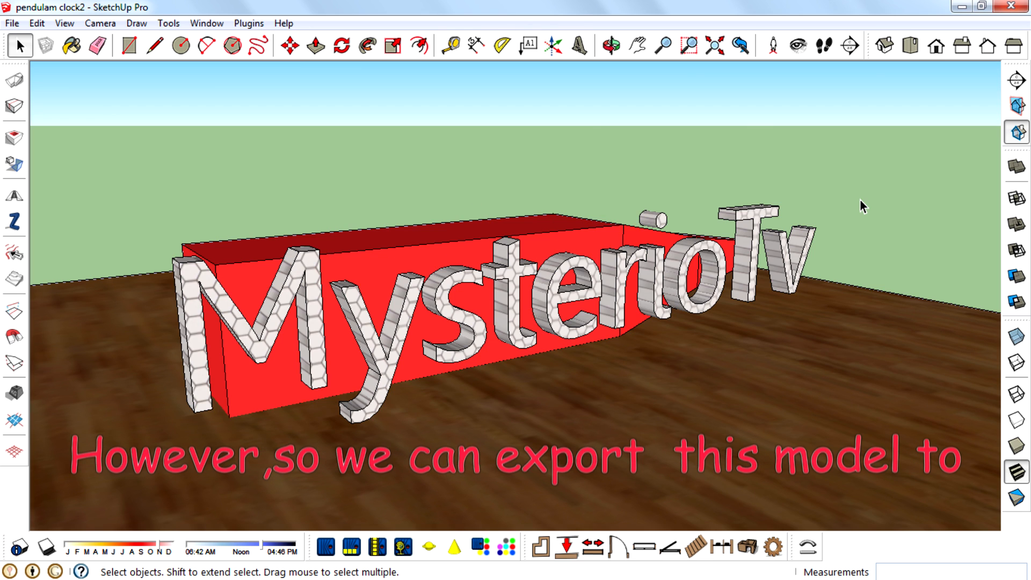
# Export the MysterioTv model to Kerkythea, replacing the earlier file, and bring up the Wood_Floor material options.
pyautogui.click(328, 546)
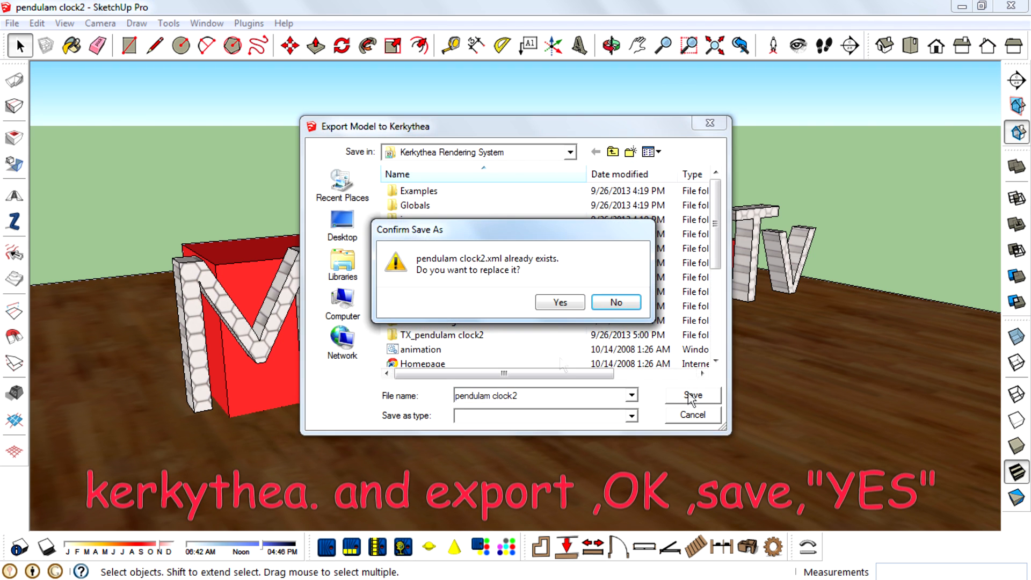
pyautogui.click(559, 302)
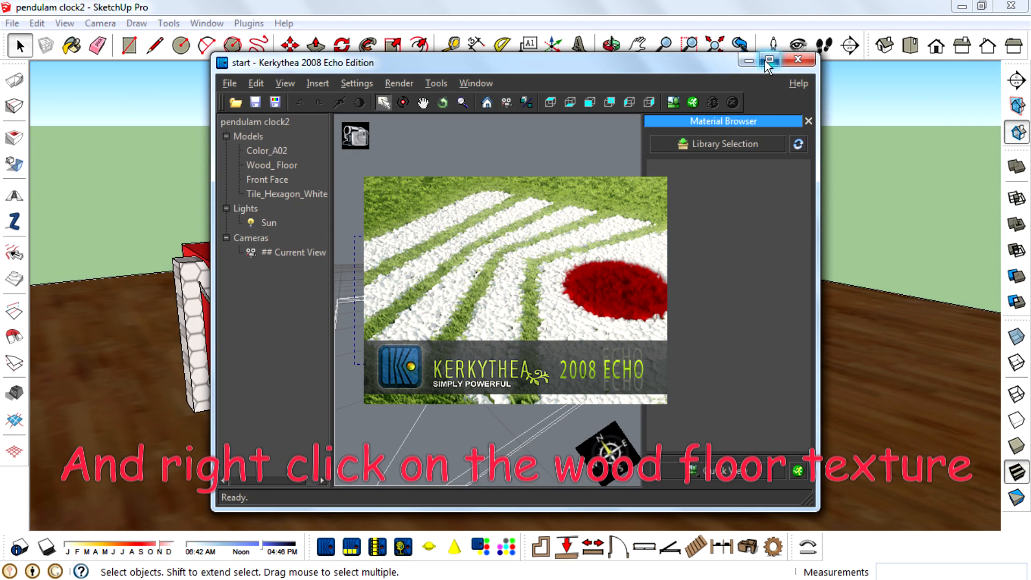
pyautogui.click(769, 60)
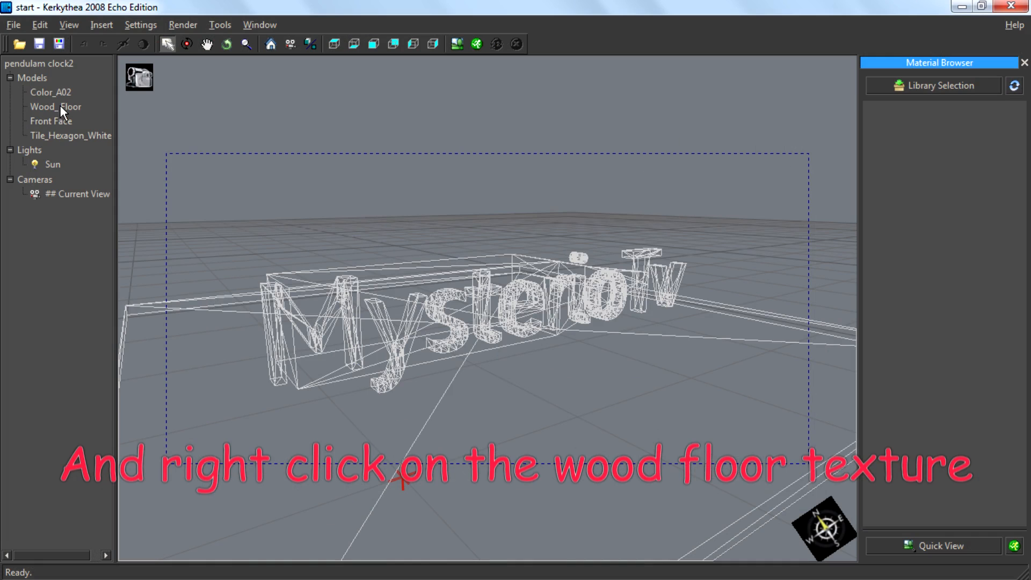
pyautogui.rightClick(51, 106)
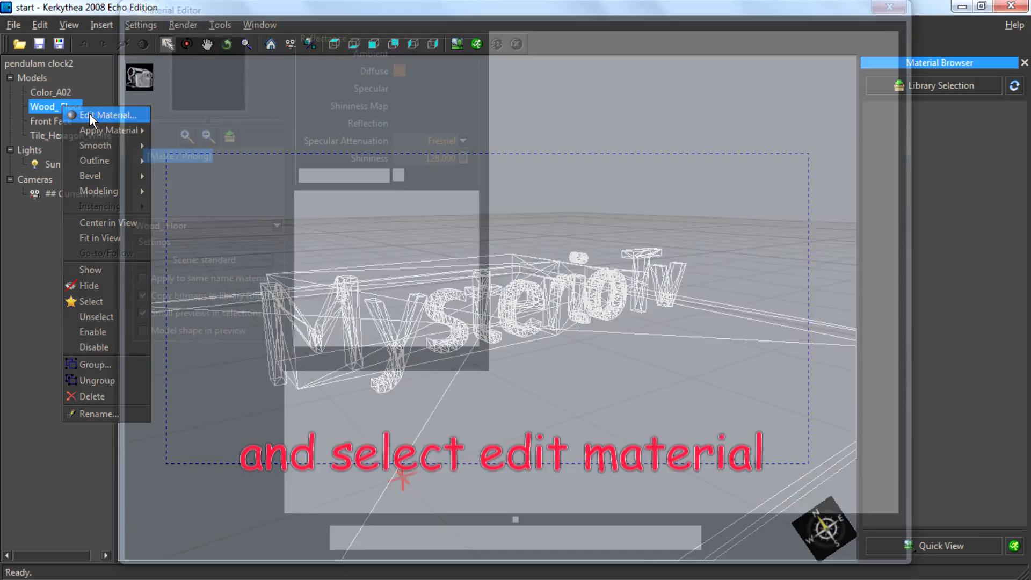
# Add the wood texture bitmap as the Wood_Floor reflection map and apply the change.
pyautogui.click(107, 114)
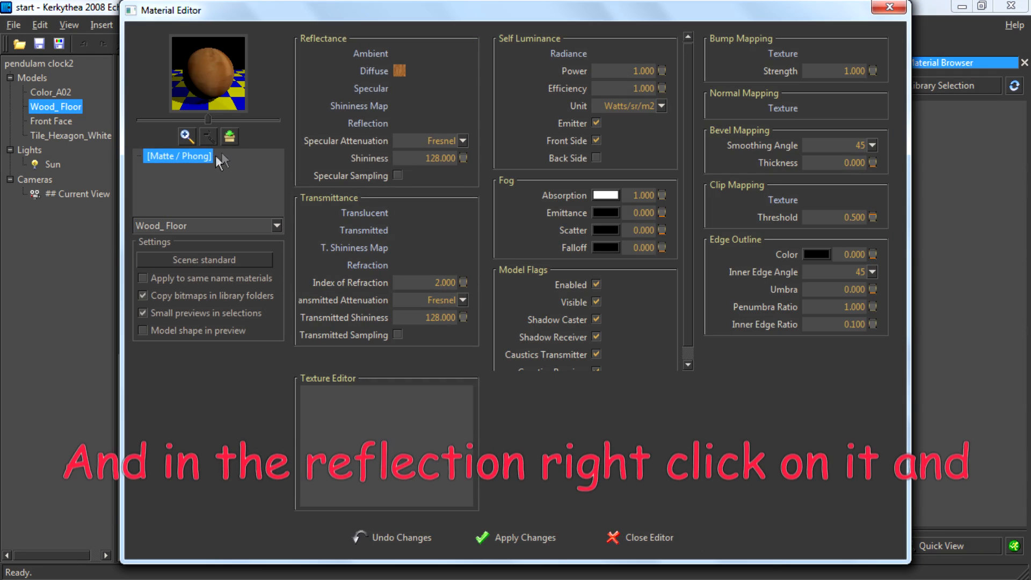
pyautogui.rightClick(367, 122)
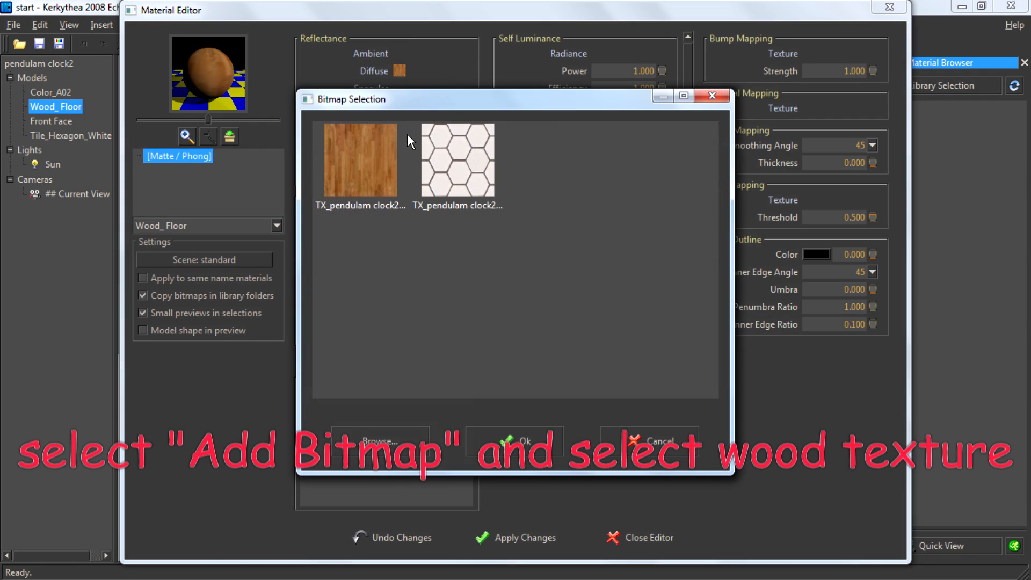
pyautogui.click(361, 161)
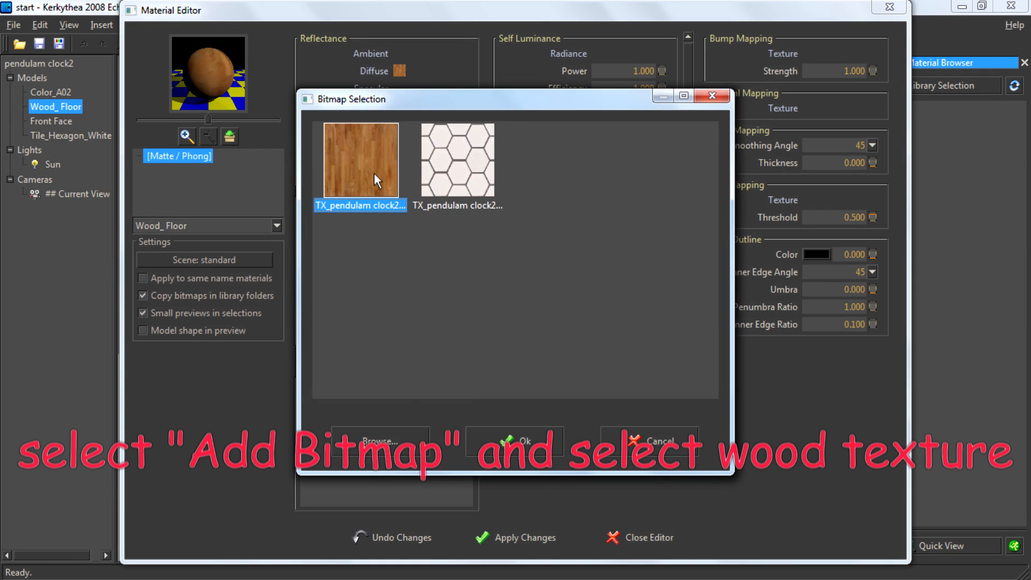
pyautogui.moveTo(322, 169)
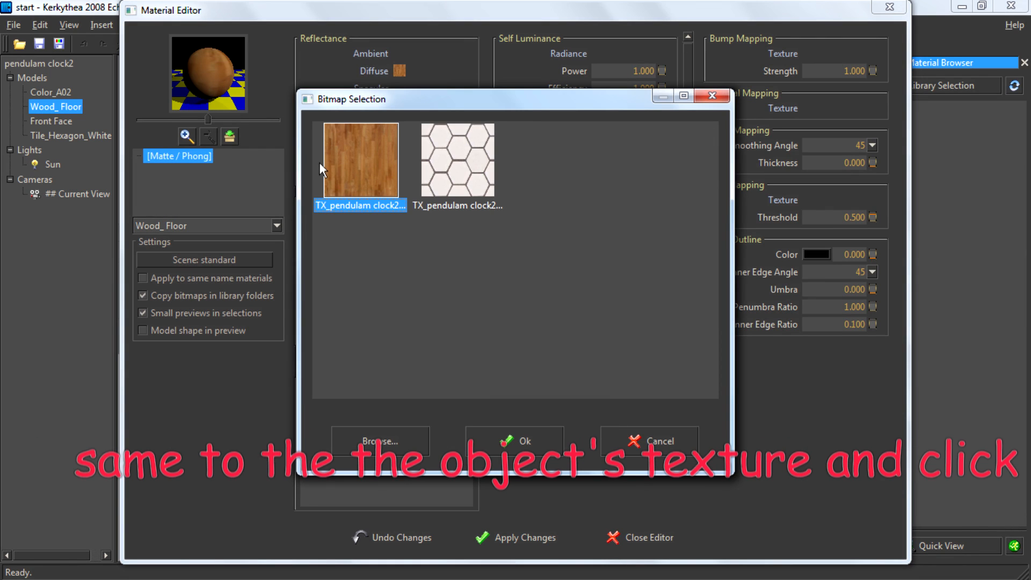
pyautogui.click(519, 440)
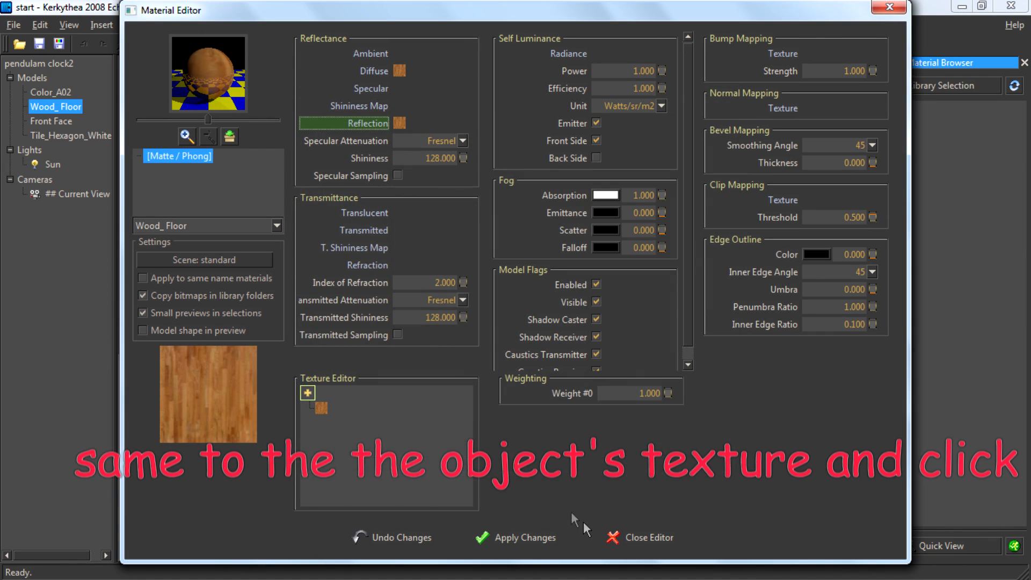
pyautogui.click(515, 537)
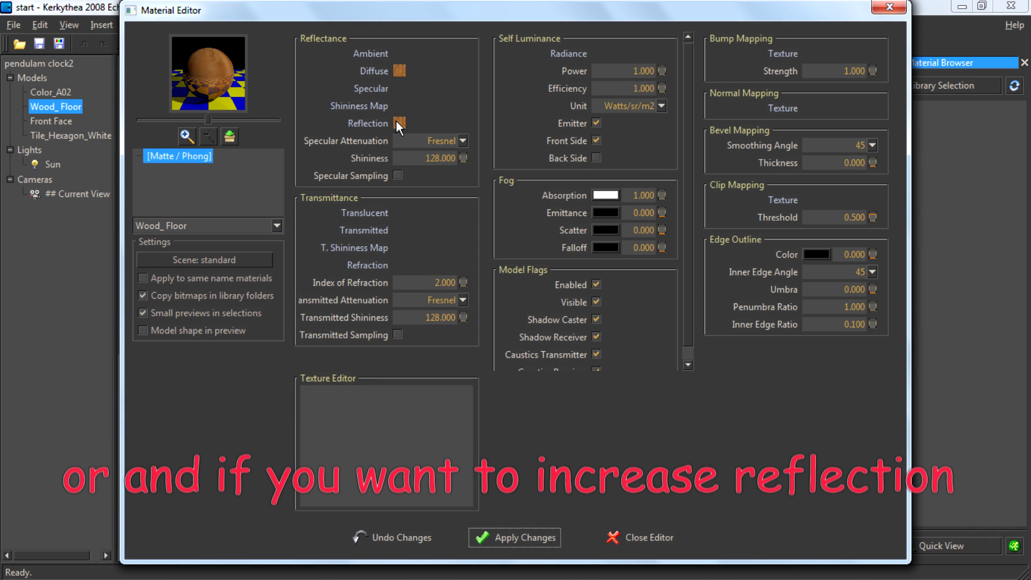
pyautogui.moveTo(425, 155)
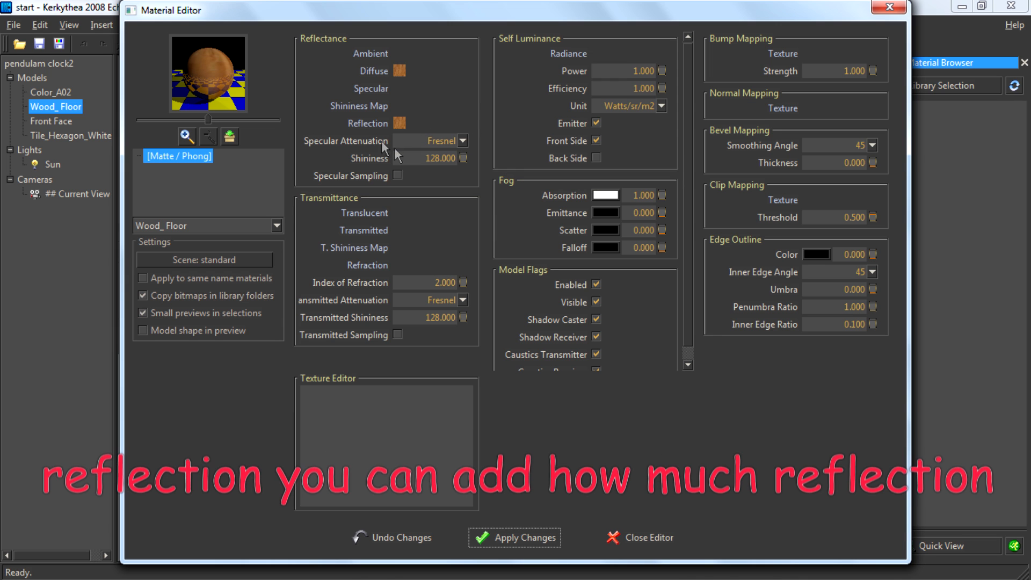
pyautogui.click(404, 123)
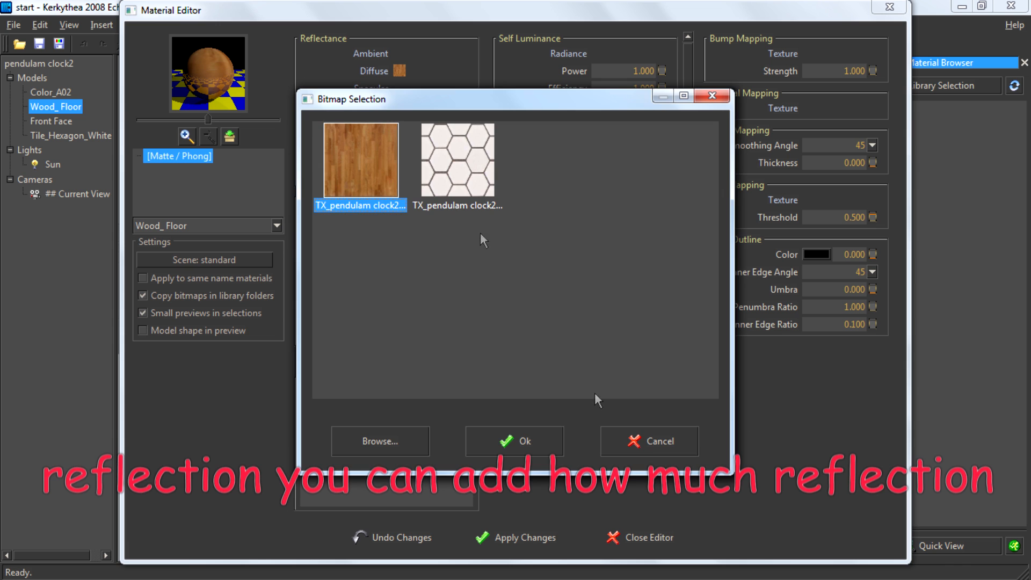
pyautogui.click(513, 440)
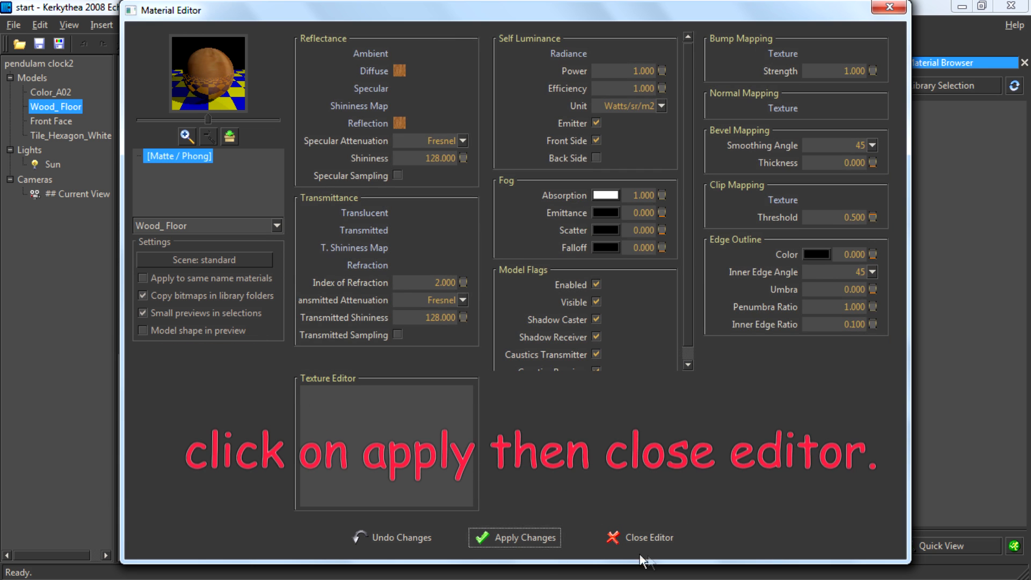
# Close the material editor and start rendering the scene with the reflective floor.
pyautogui.click(636, 537)
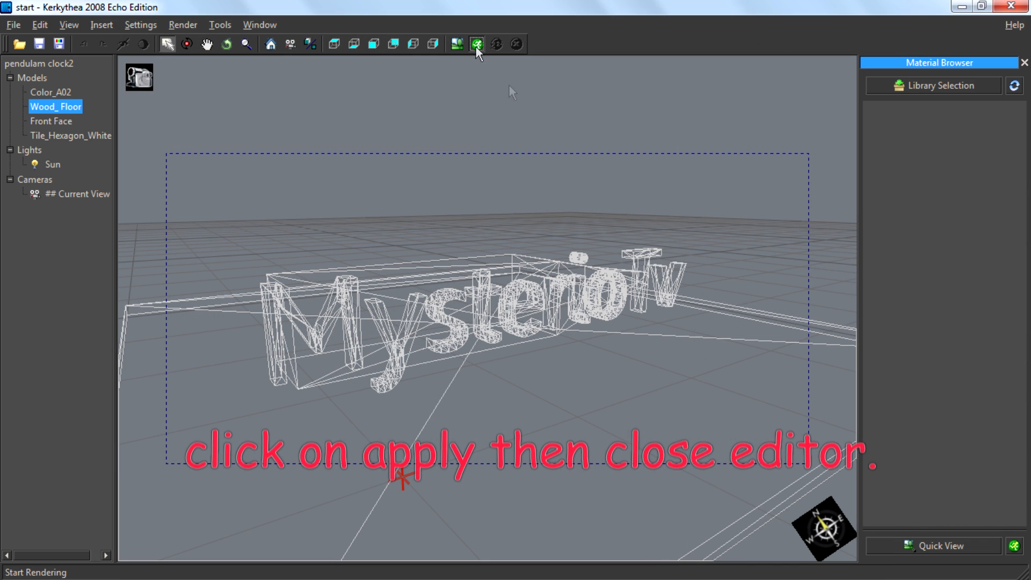
pyautogui.click(476, 43)
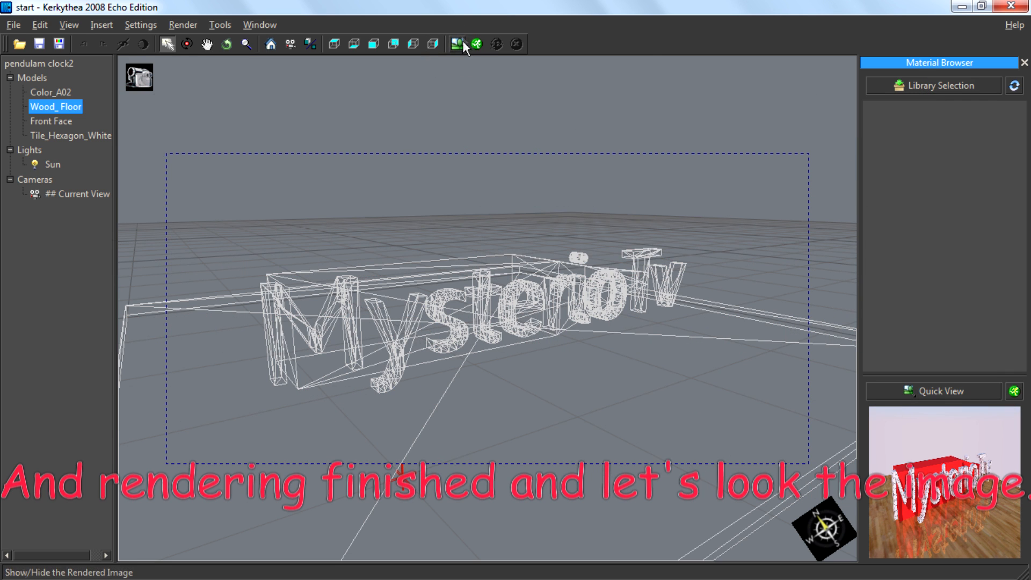
# Show the finished rendered image with the text mirrored in the wood floor.
pyautogui.click(455, 44)
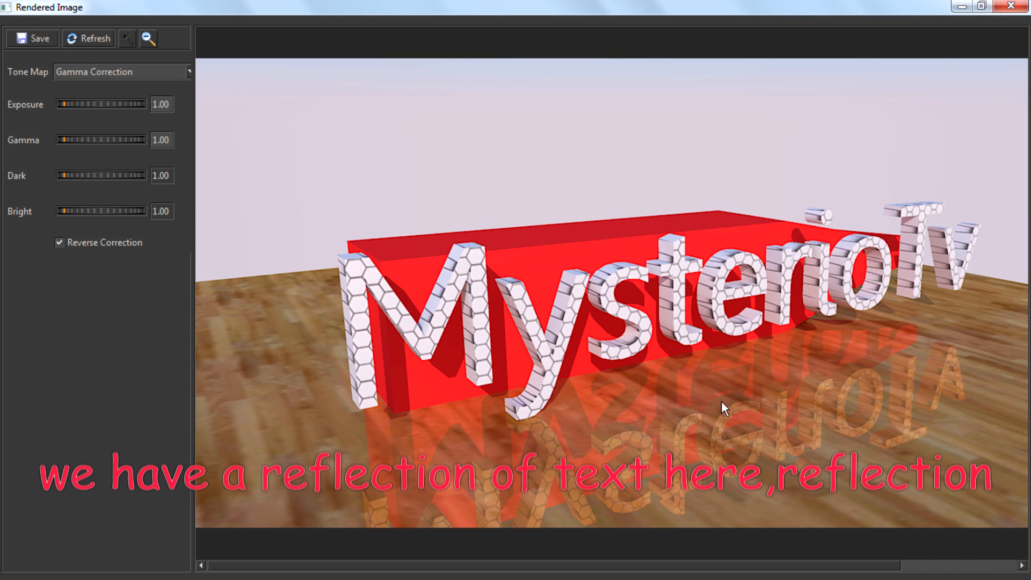
pyautogui.moveTo(754, 284)
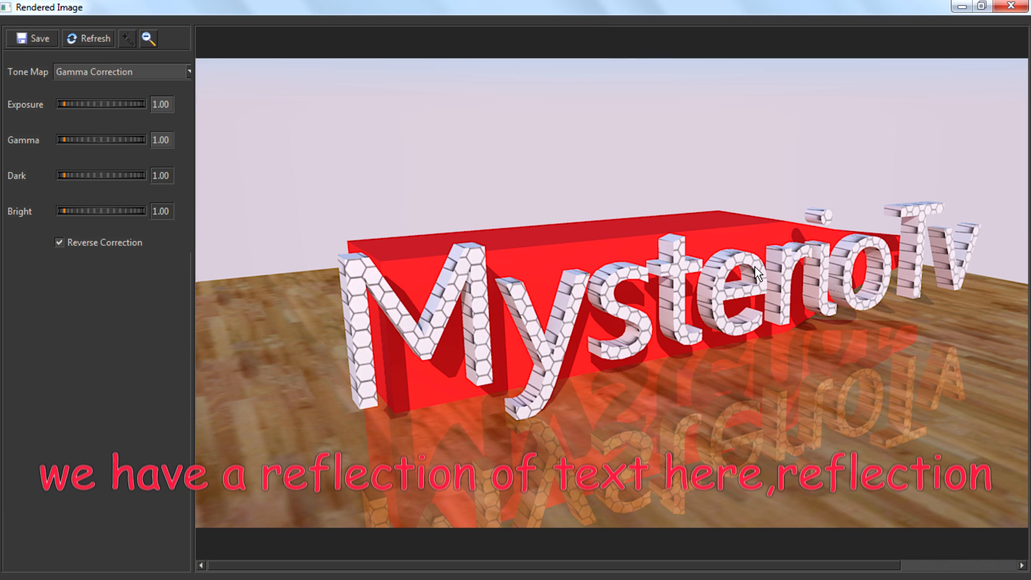
pyautogui.moveTo(513, 188)
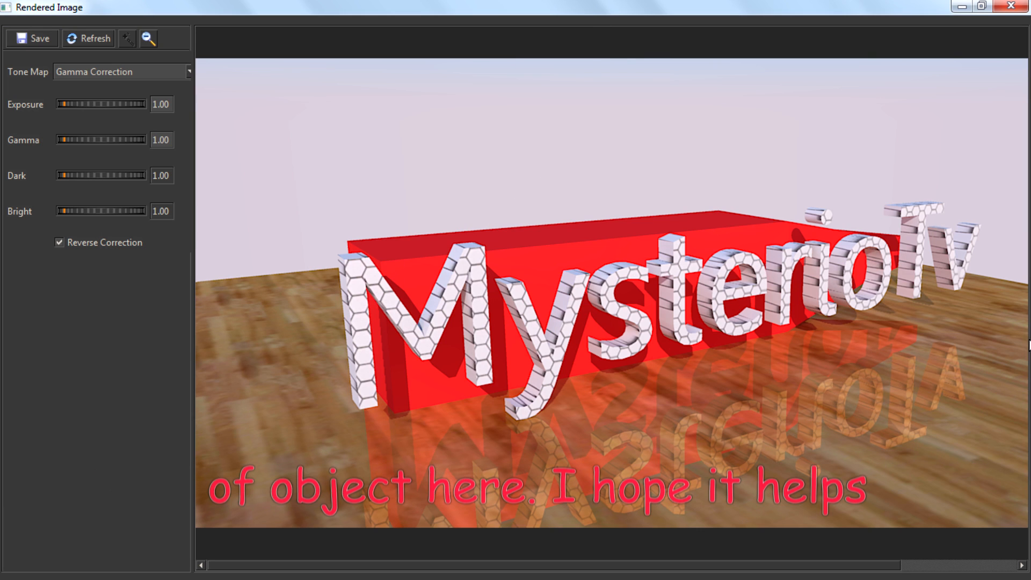
pyautogui.moveTo(817, 221)
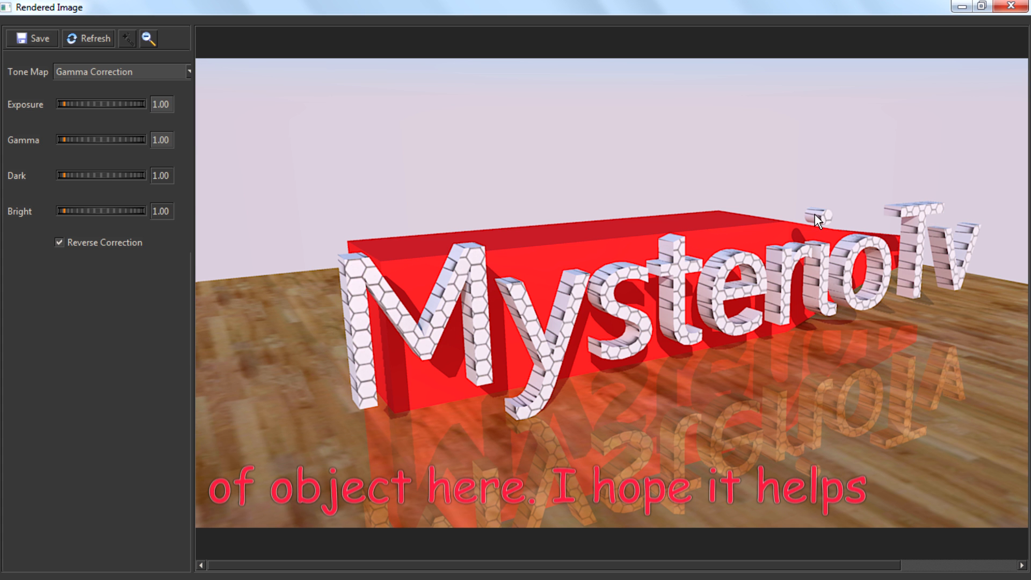